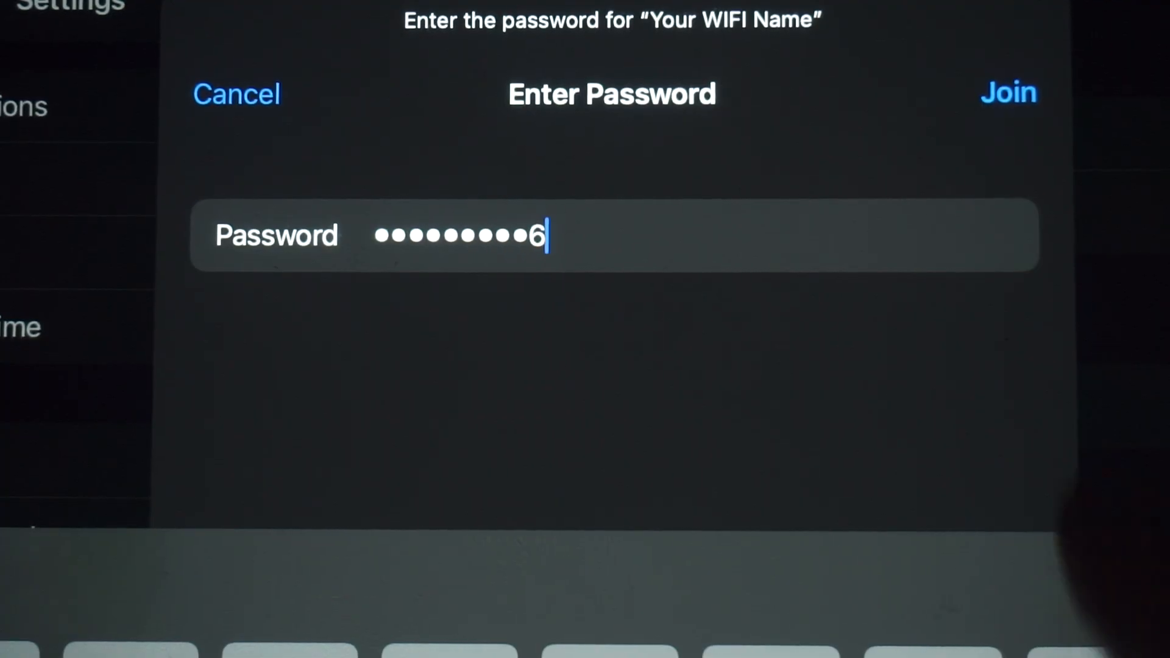
# Join the 'Your WIFI Name' network using the typed Wi-Fi password.
pyautogui.click(1006, 92)
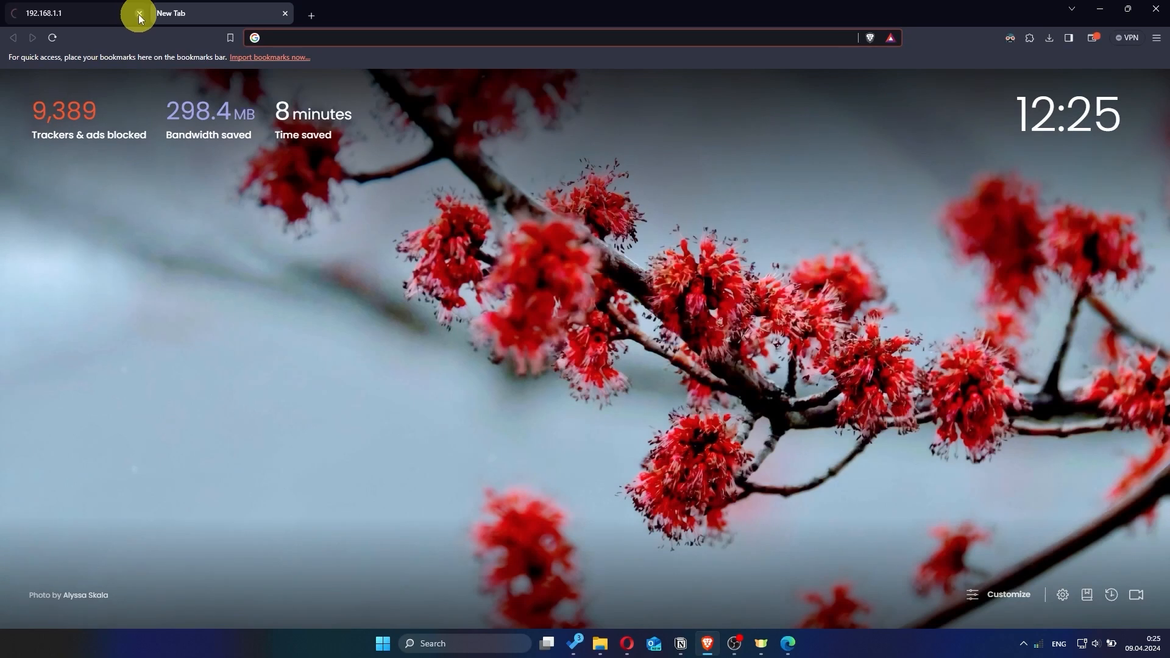
# Close the old 192.168.1.1 tab and enter the router's admin address in Brave.
pyautogui.click(139, 14)
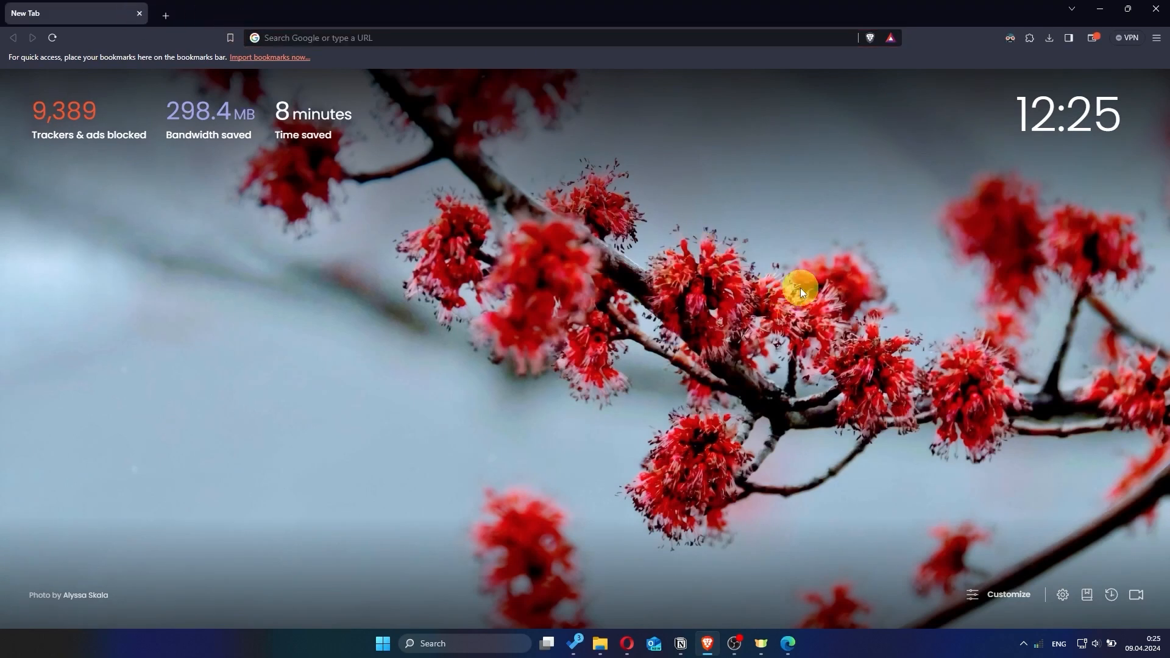
pyautogui.click(340, 38)
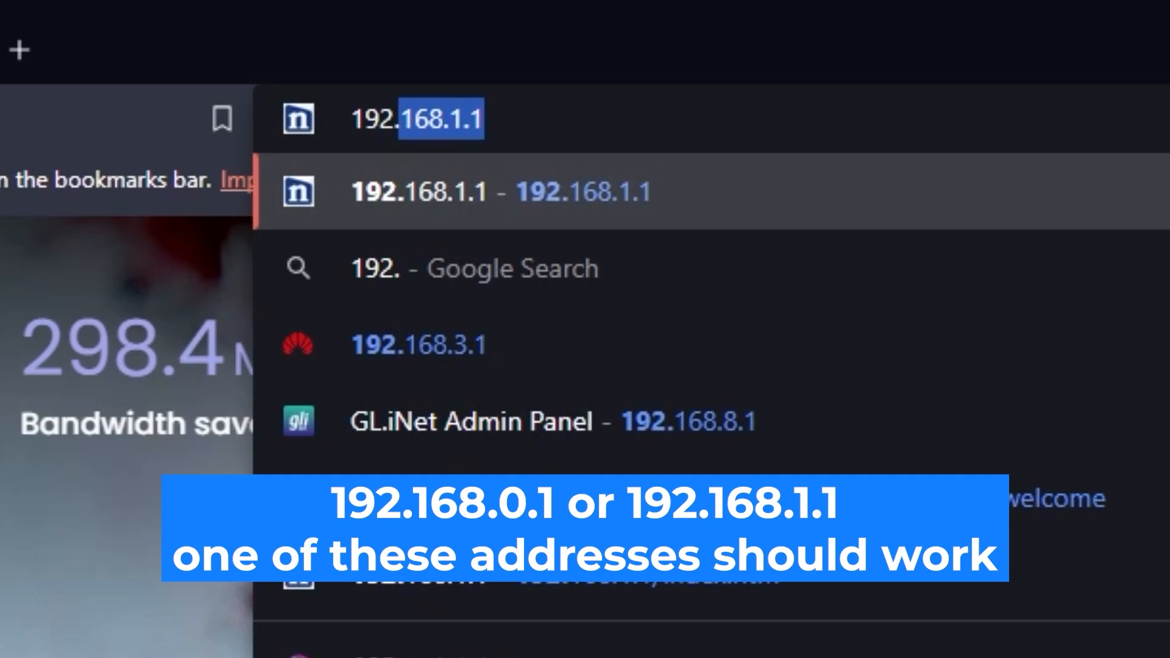
pyautogui.write('192.168.0')
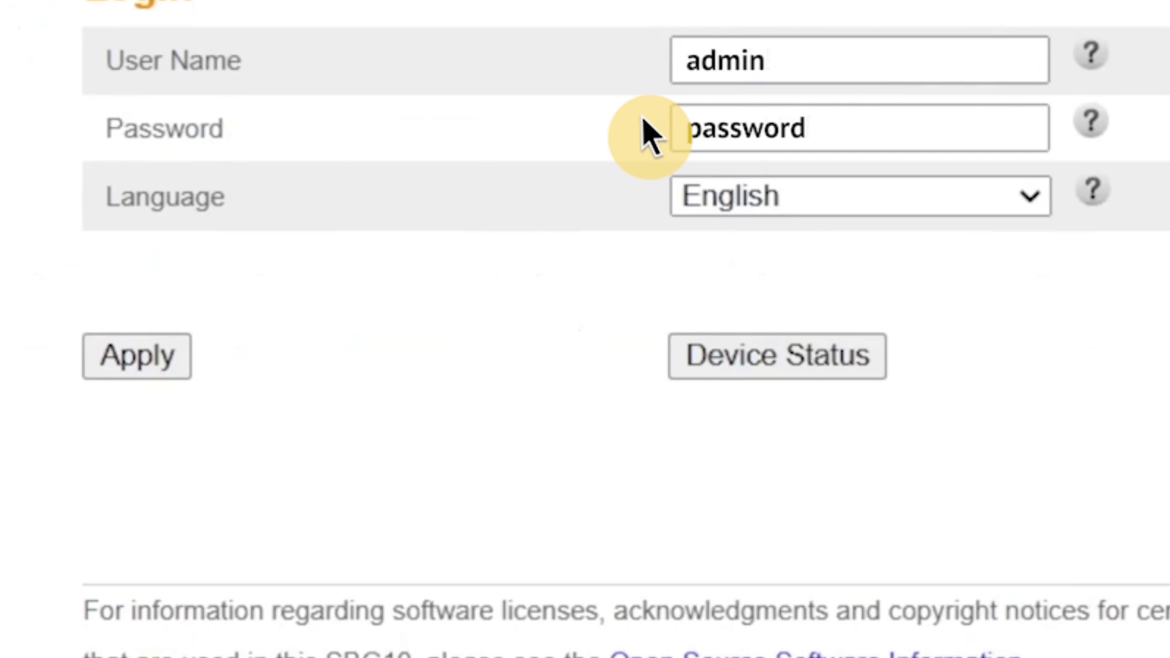
pyautogui.click(135, 358)
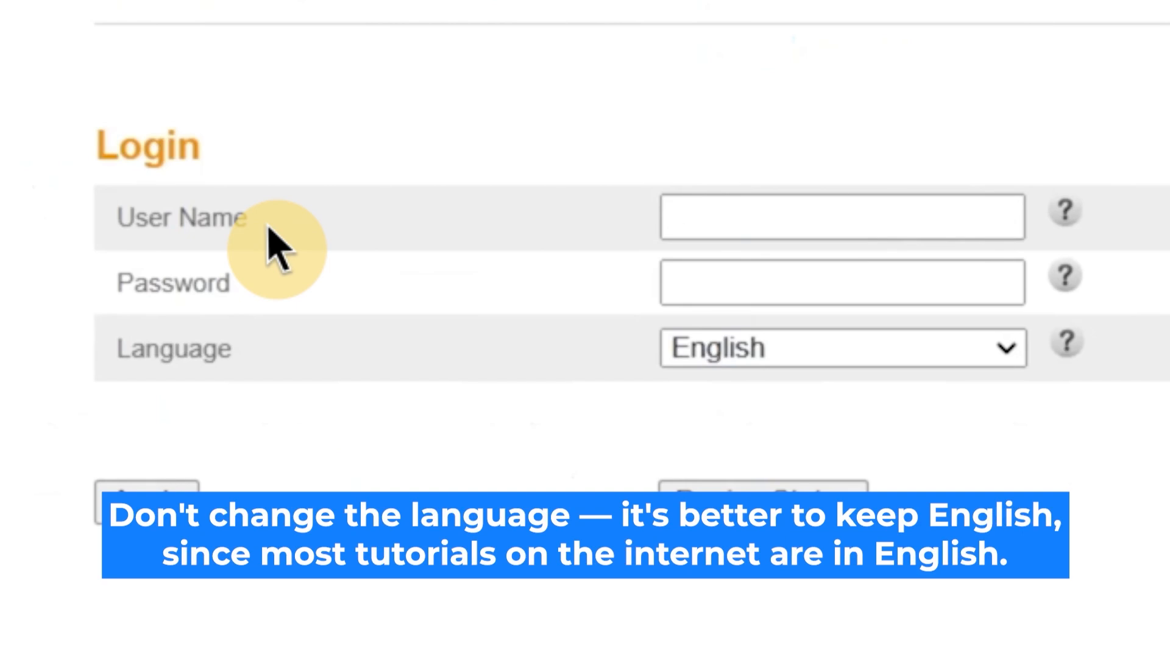
pyautogui.write('admin')
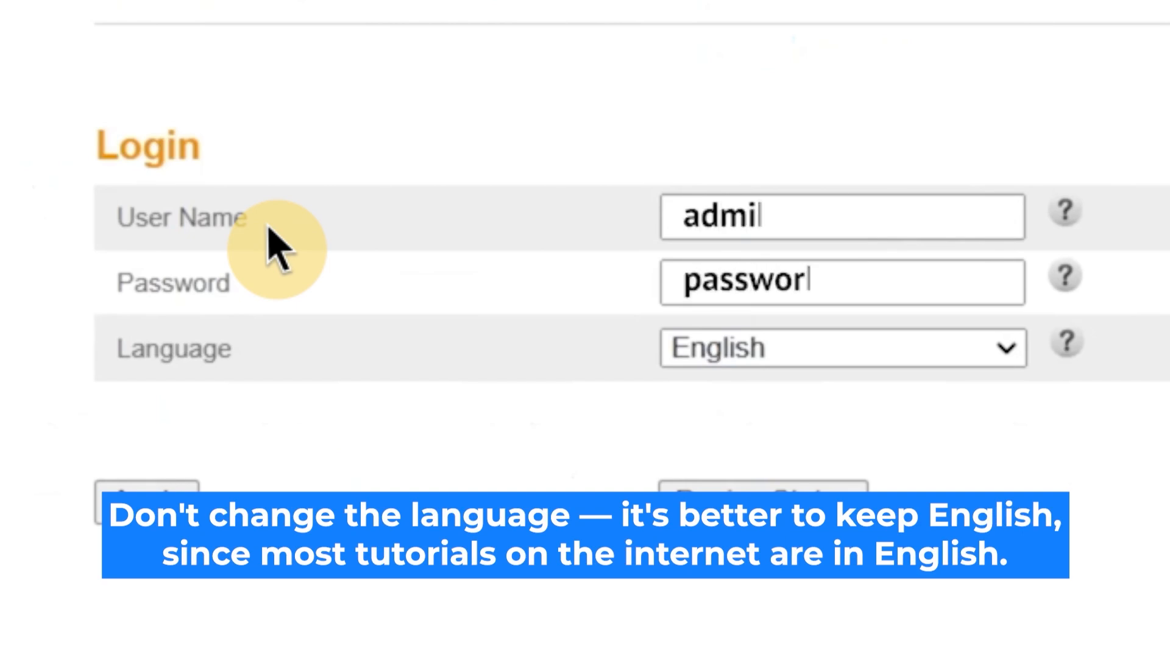
pyautogui.write('n')
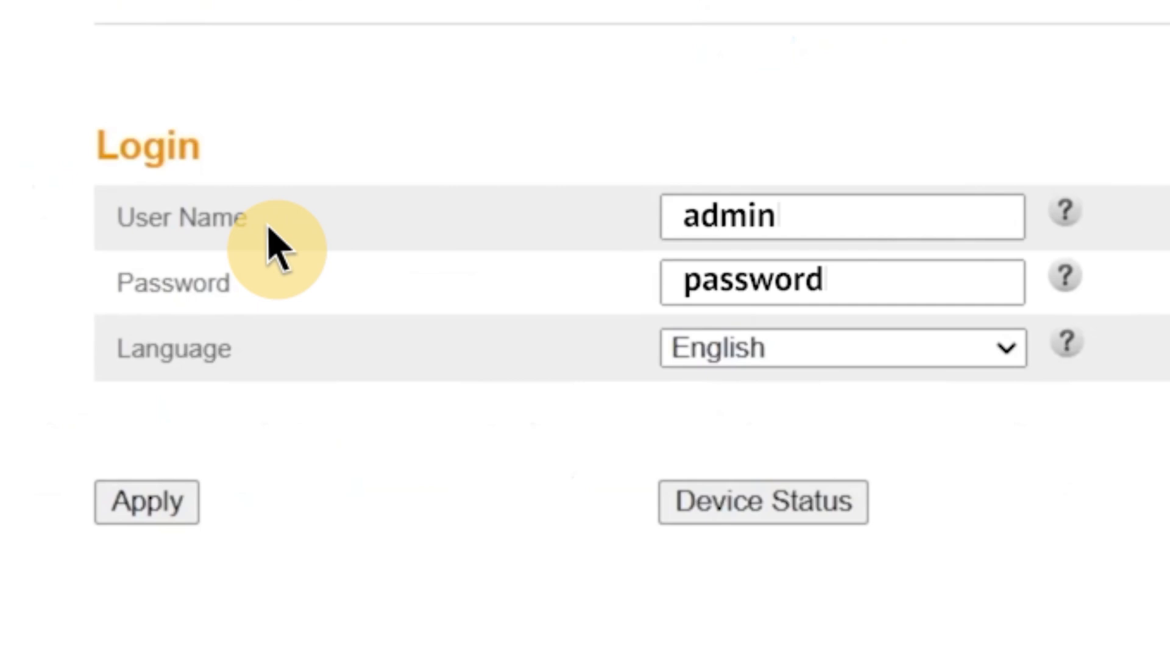
pyautogui.moveTo(165, 510)
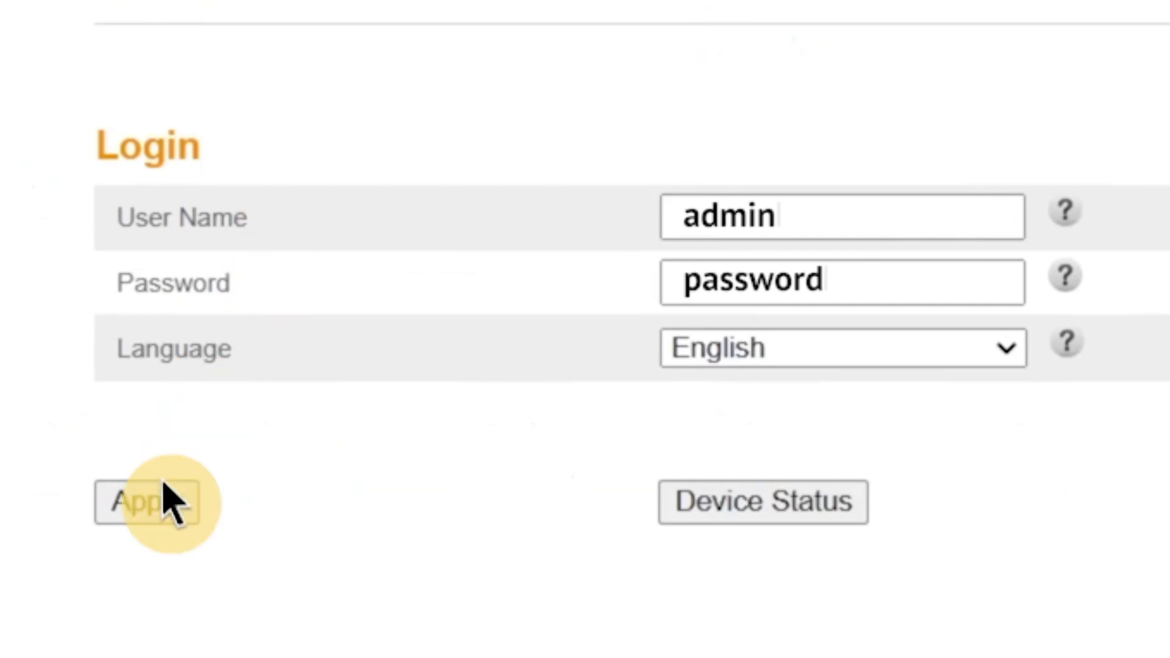
# Log in as admin, then follow the default-login alert link to Change Password.
pyautogui.click(140, 504)
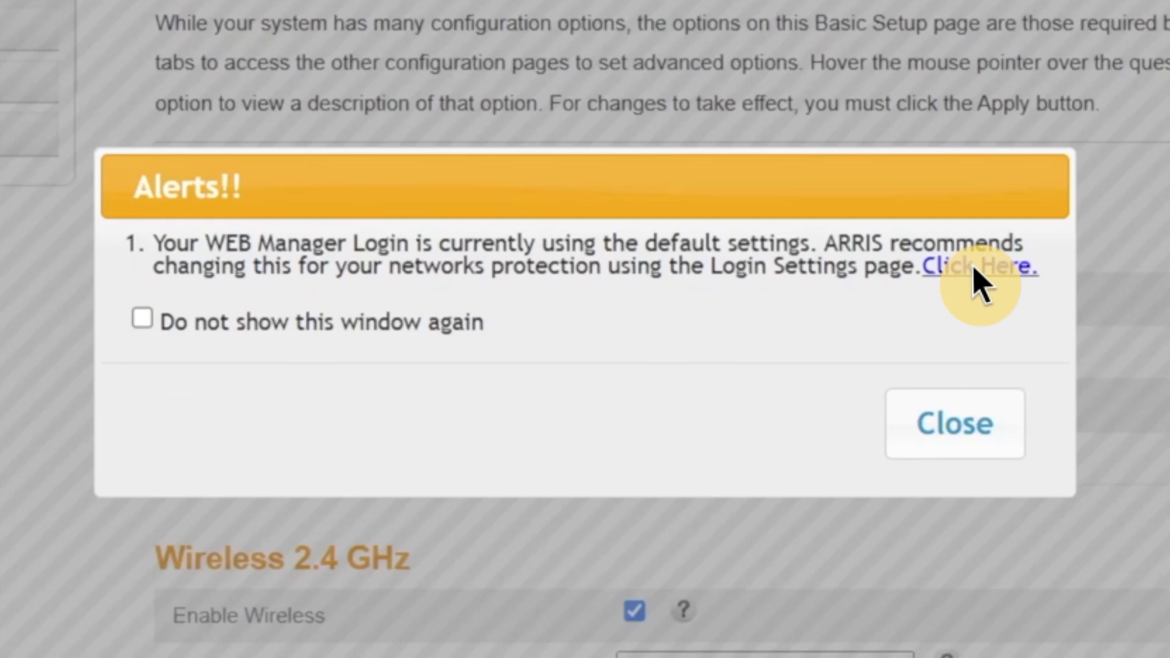
pyautogui.click(986, 265)
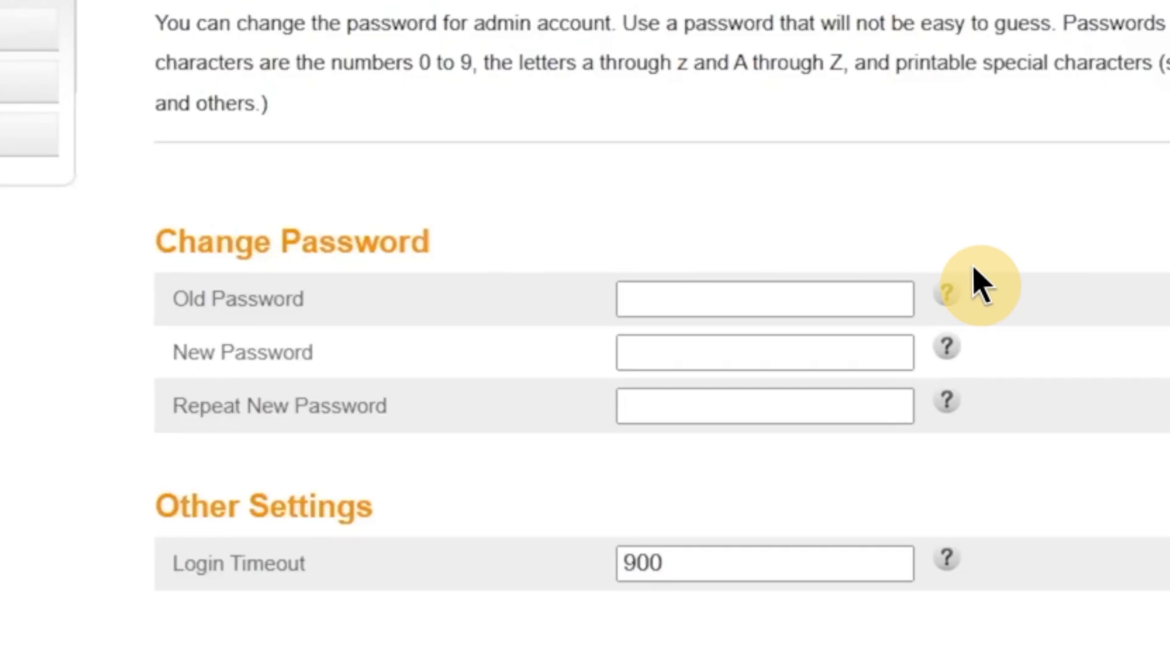
pyautogui.scroll(-3)
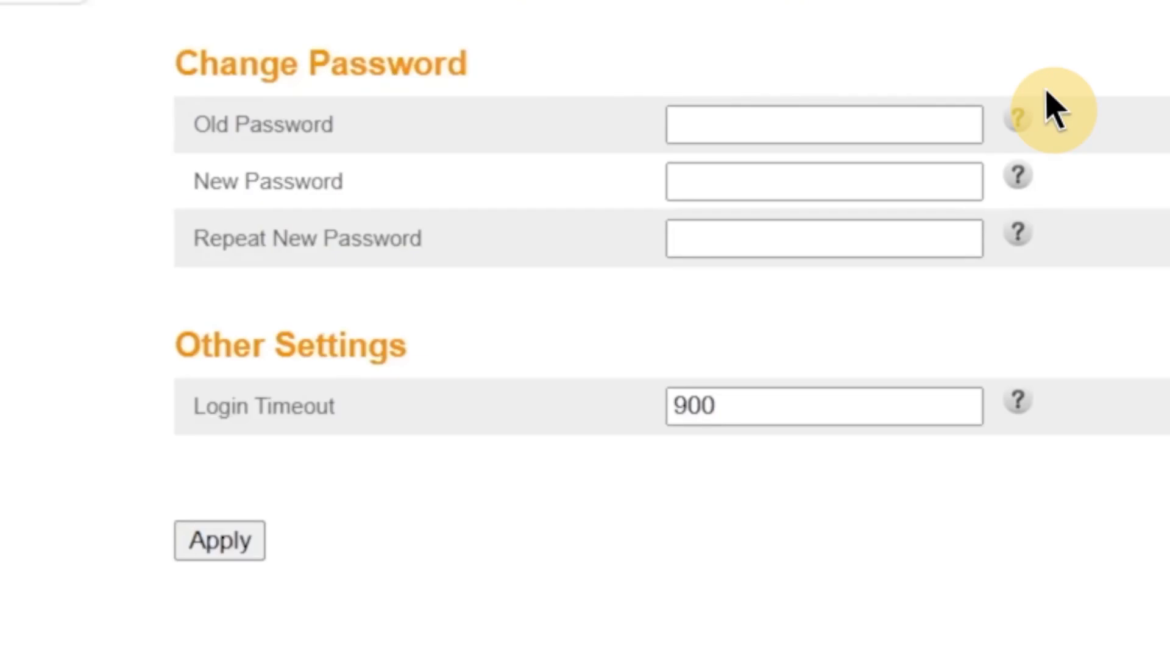
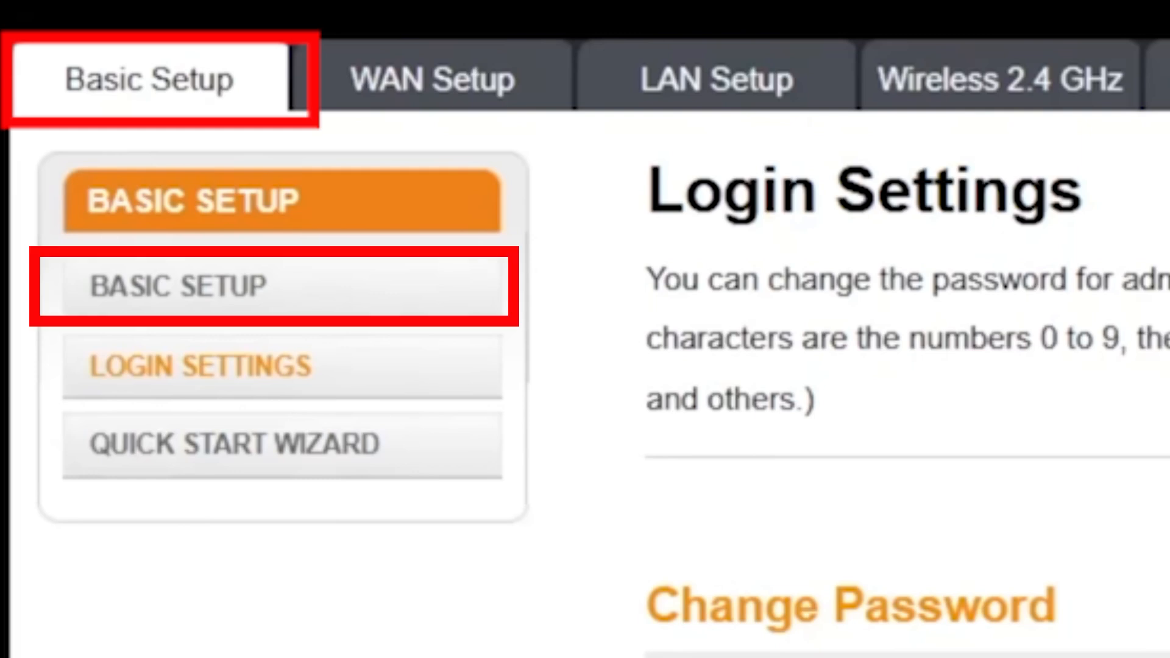
pyautogui.moveTo(451, 300)
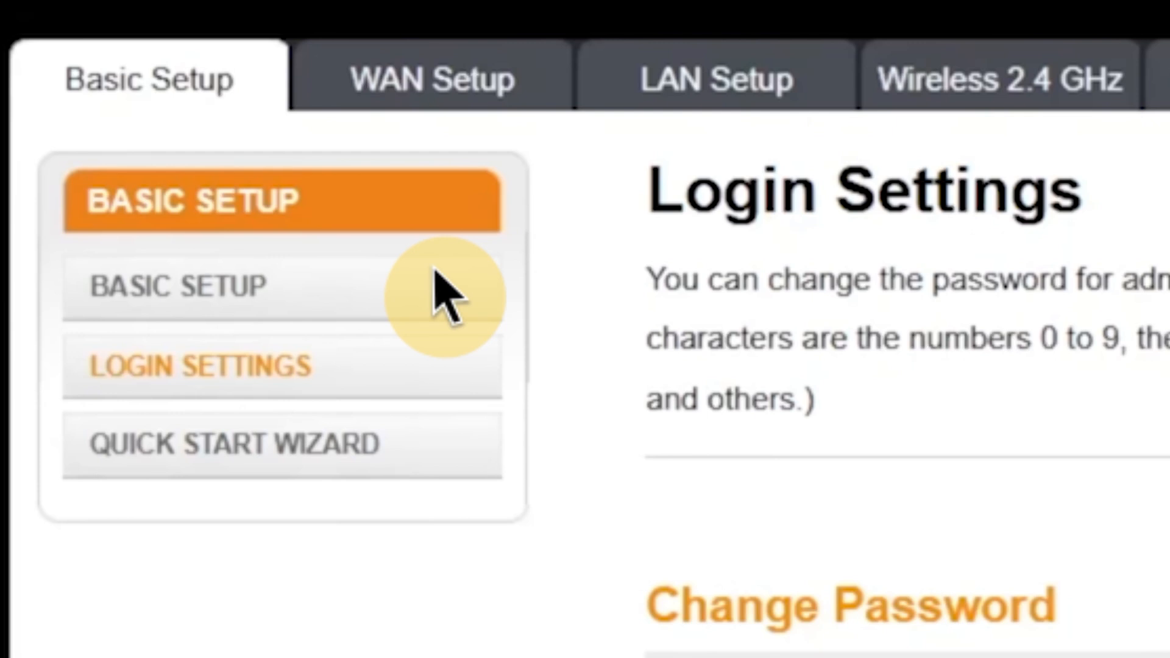
pyautogui.click(177, 285)
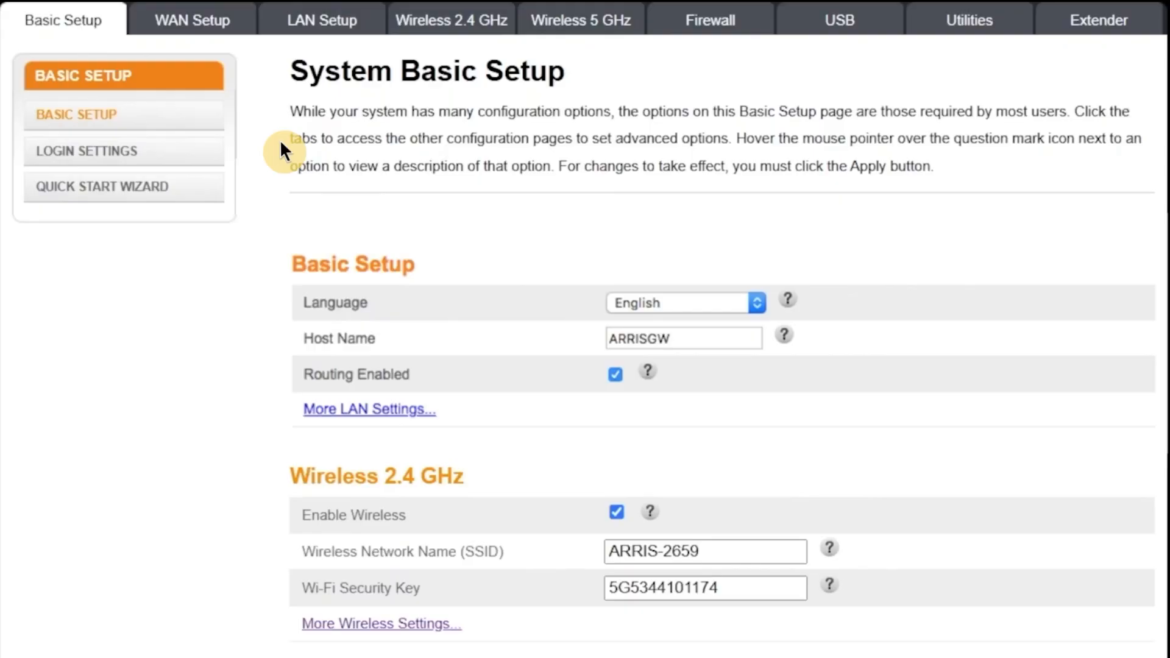
pyautogui.scroll(-3)
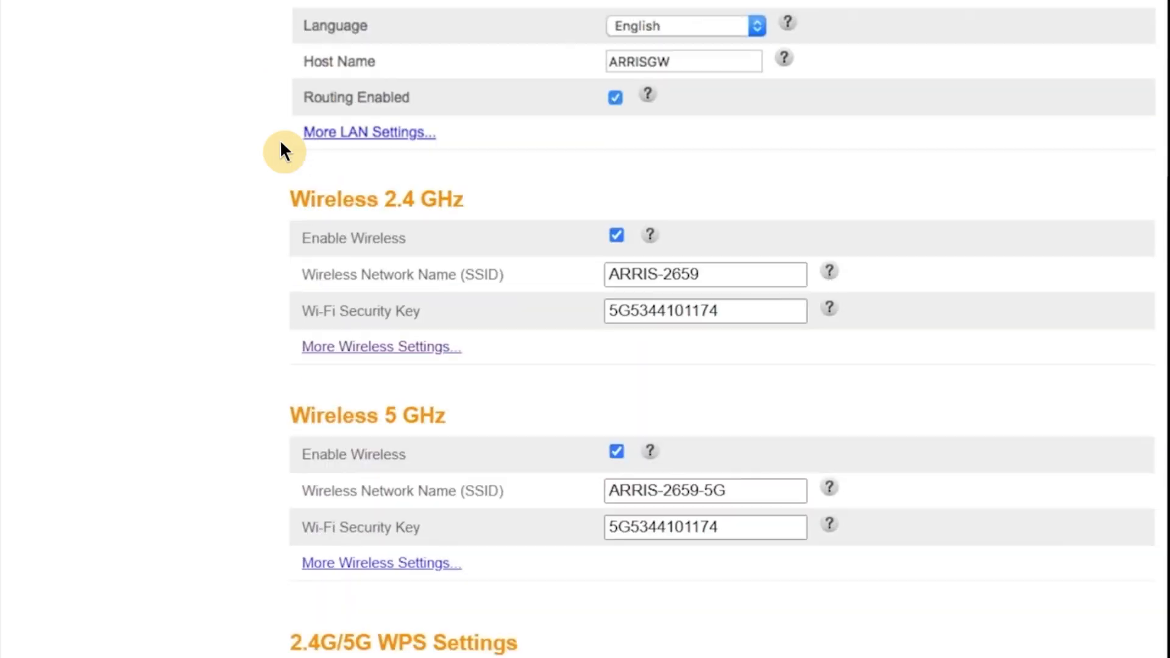
pyautogui.scroll(-3)
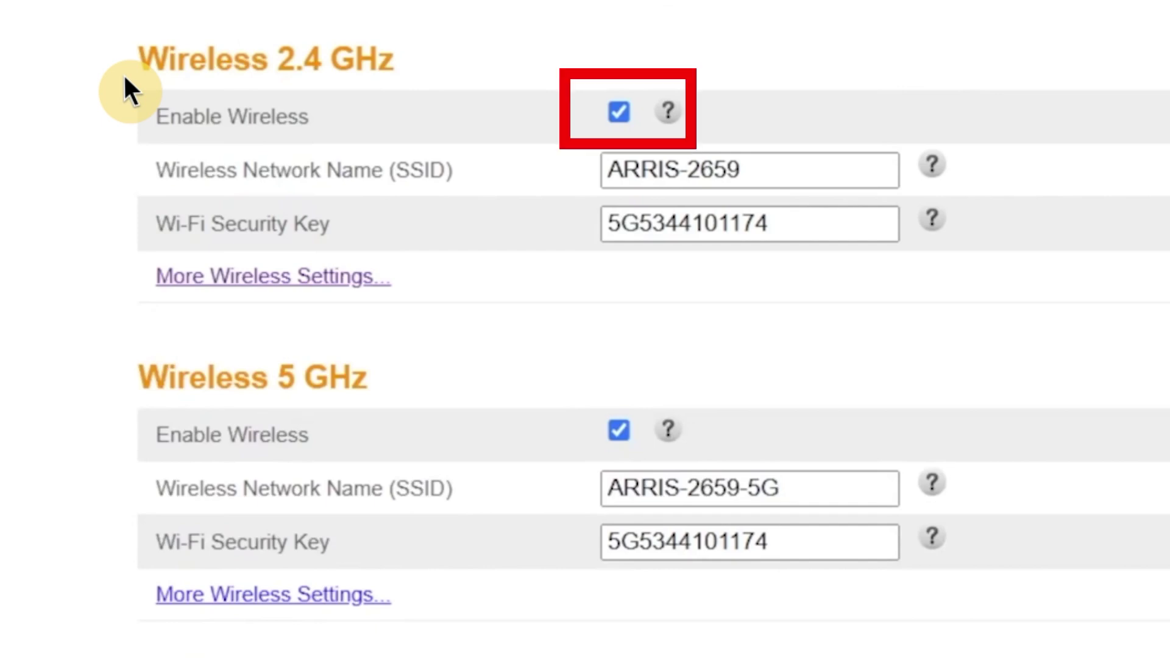
pyautogui.click(617, 111)
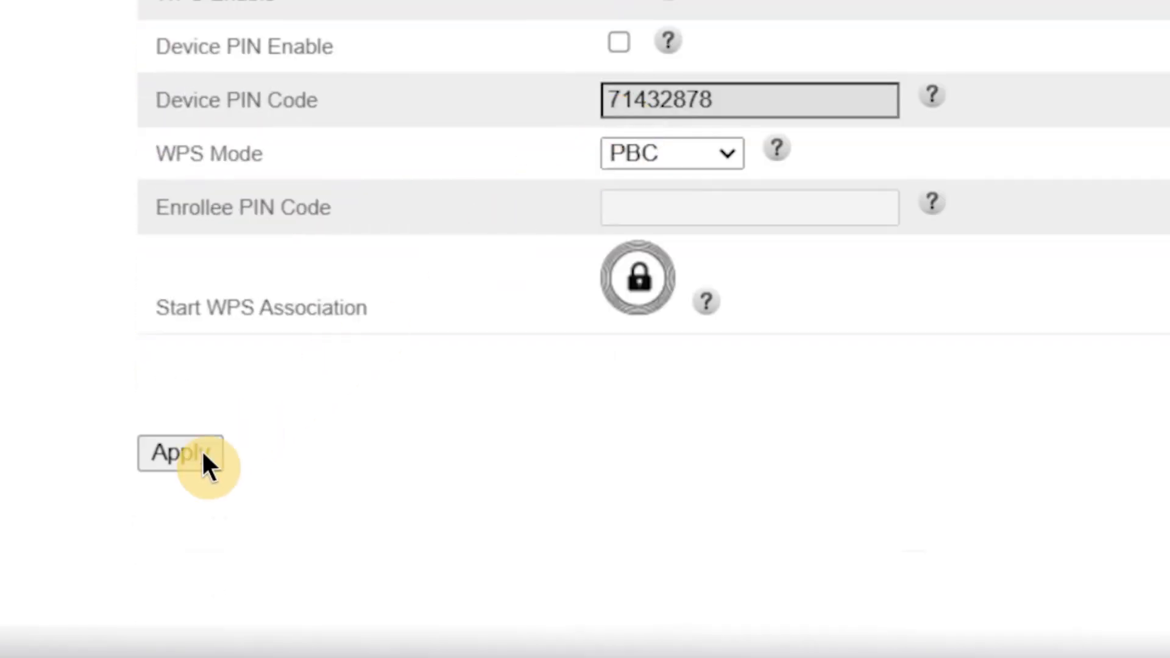
pyautogui.click(181, 454)
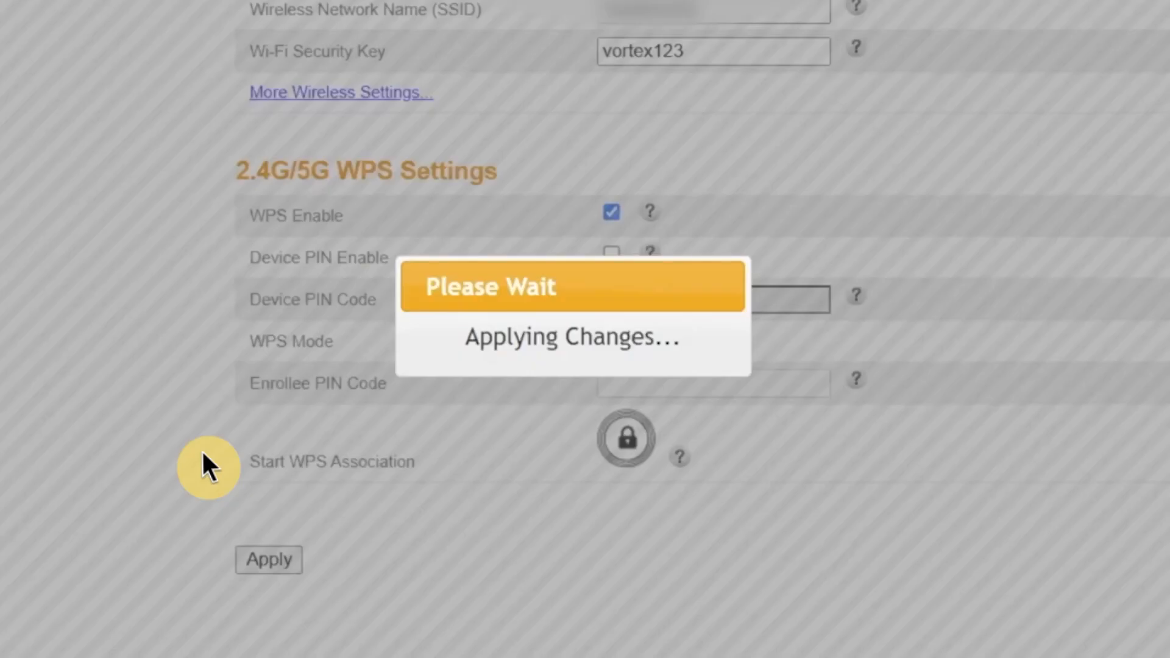